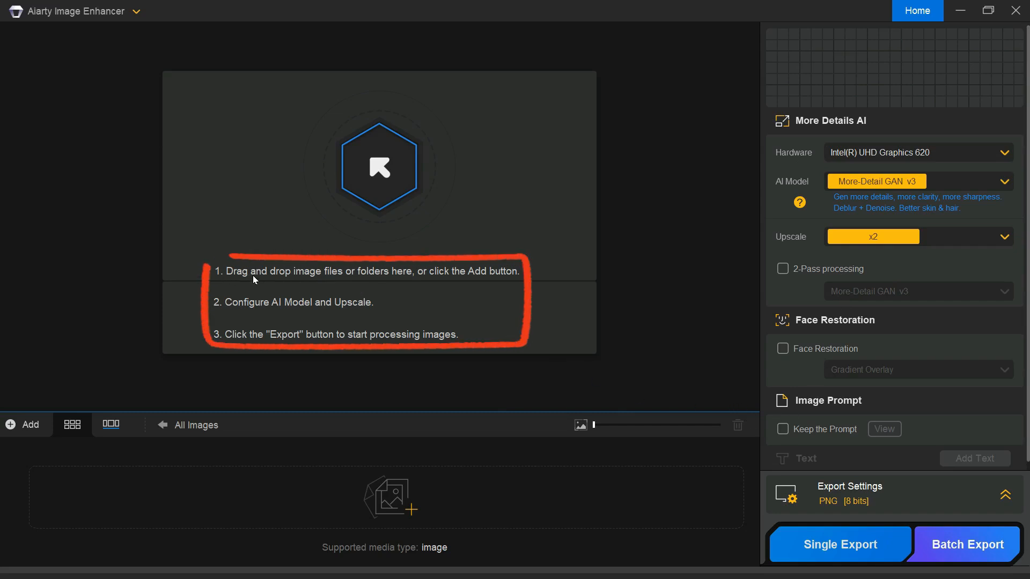
pyautogui.moveTo(356, 278)
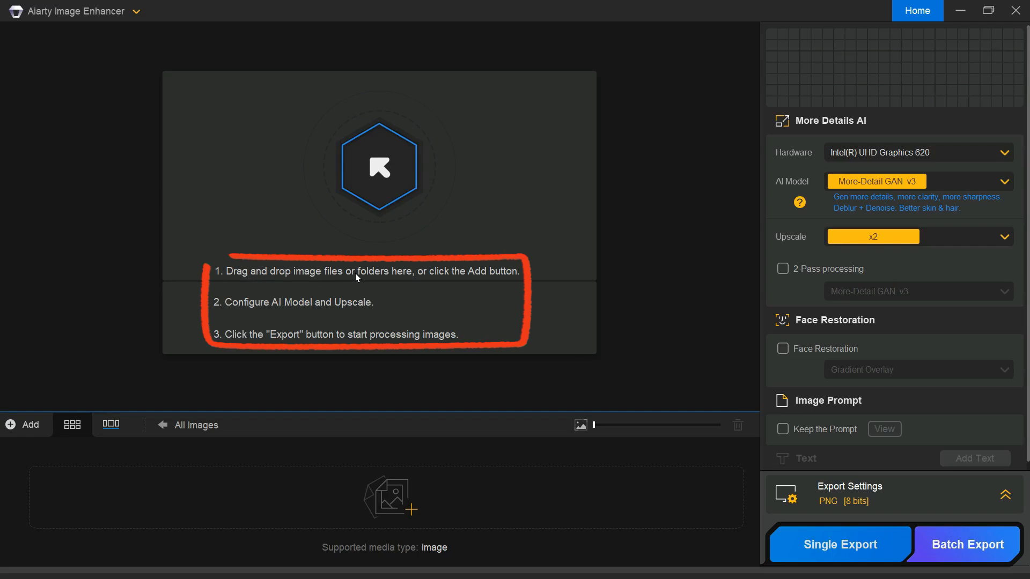
pyautogui.moveTo(500, 277)
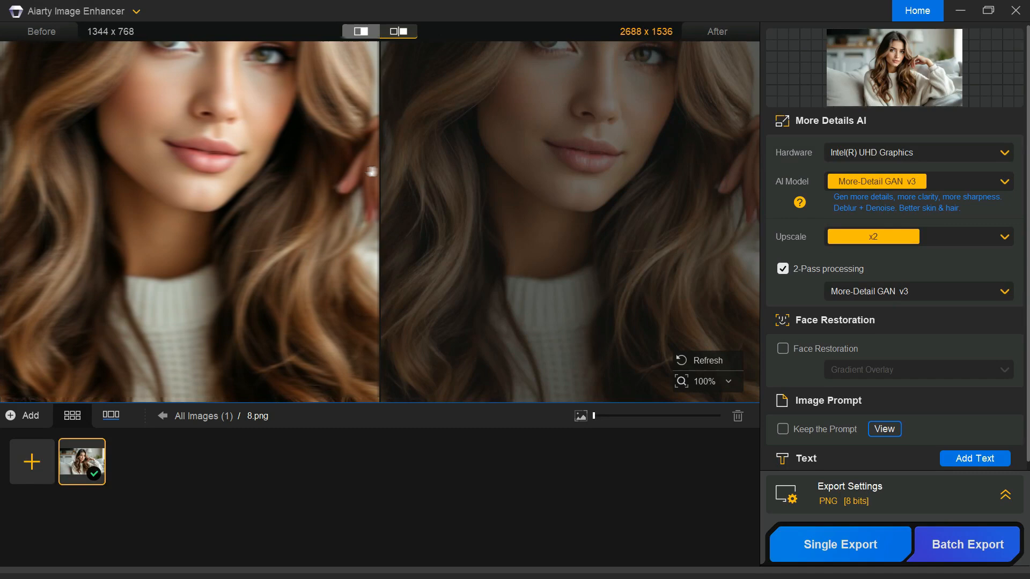
pyautogui.click(839, 544)
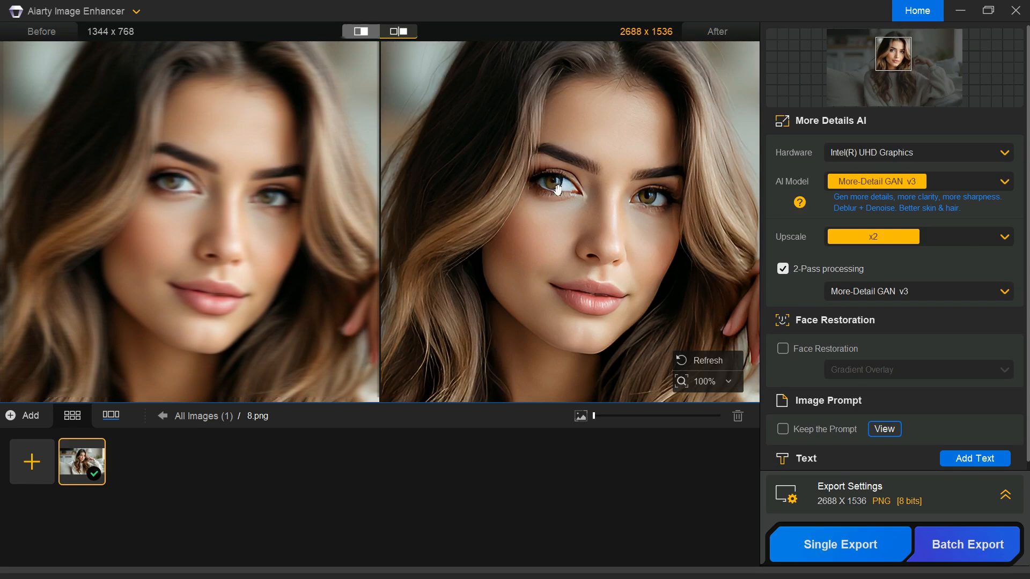
pyautogui.moveTo(397, 112)
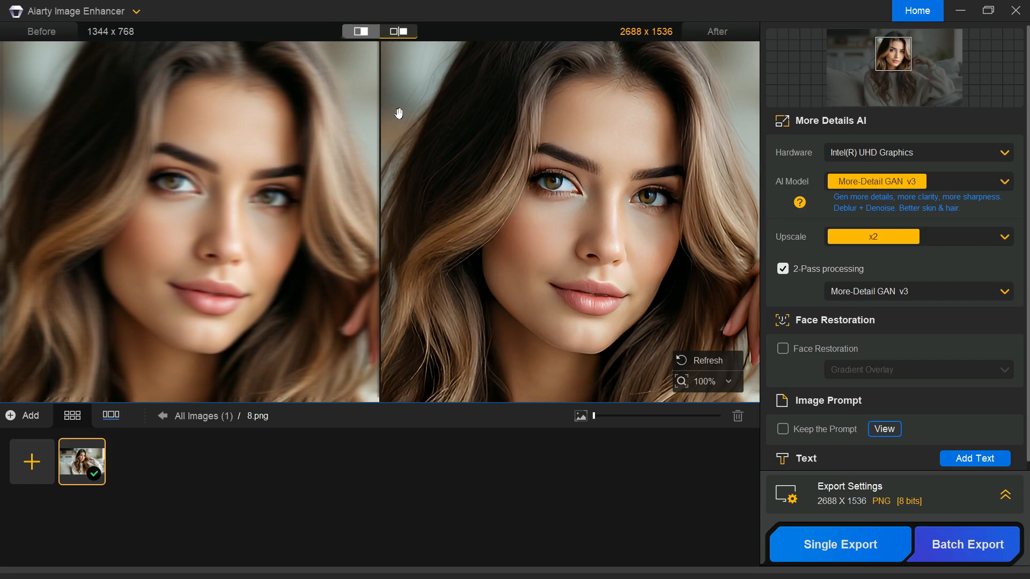
pyautogui.moveTo(633, 72)
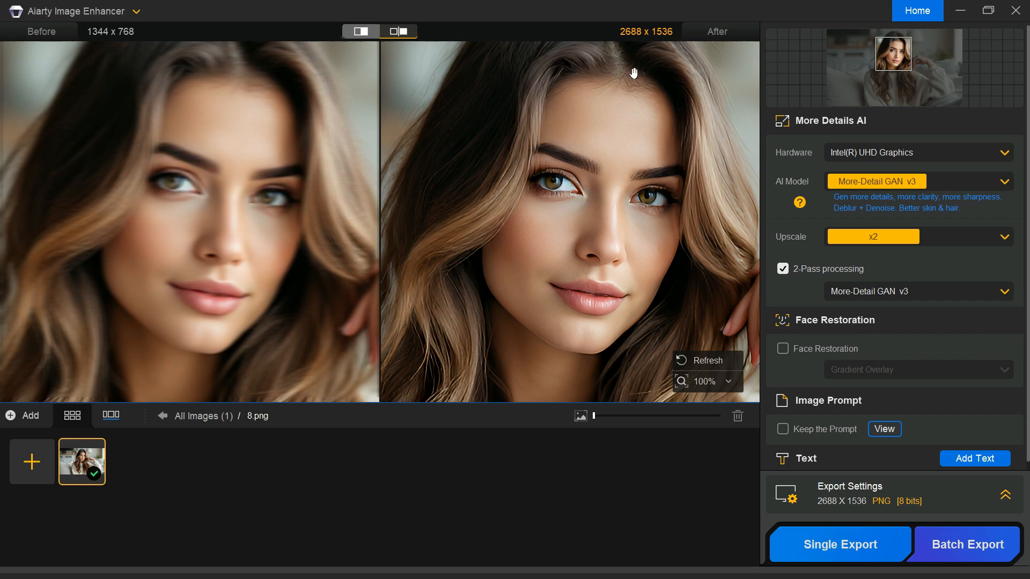
pyautogui.moveTo(616, 353)
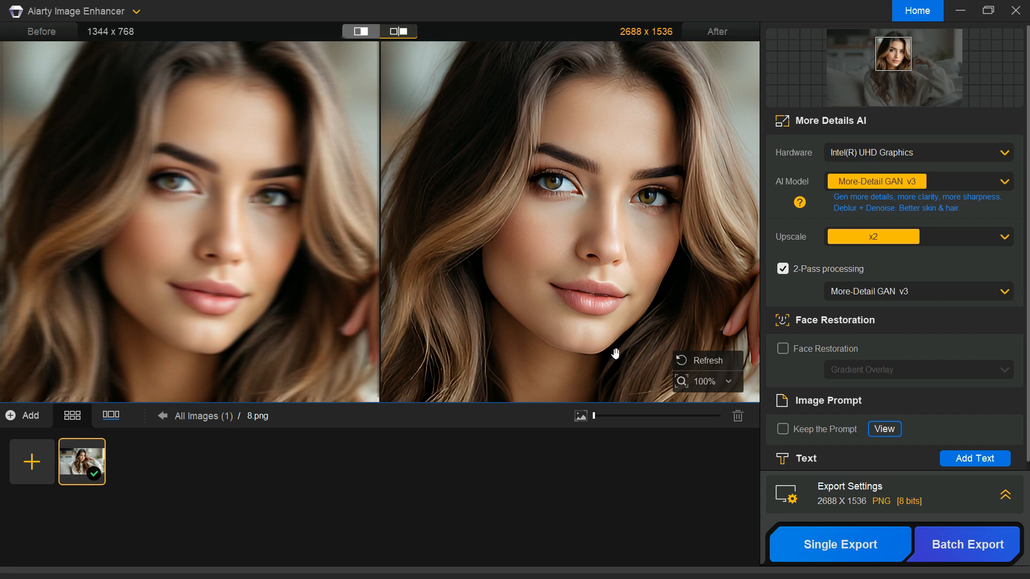
pyautogui.click(707, 382)
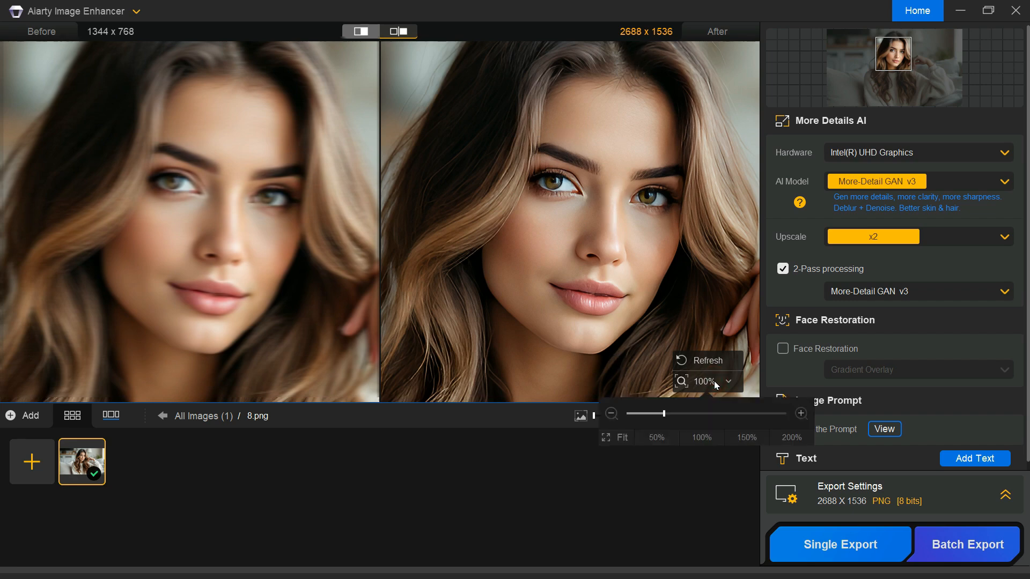
pyautogui.click(657, 437)
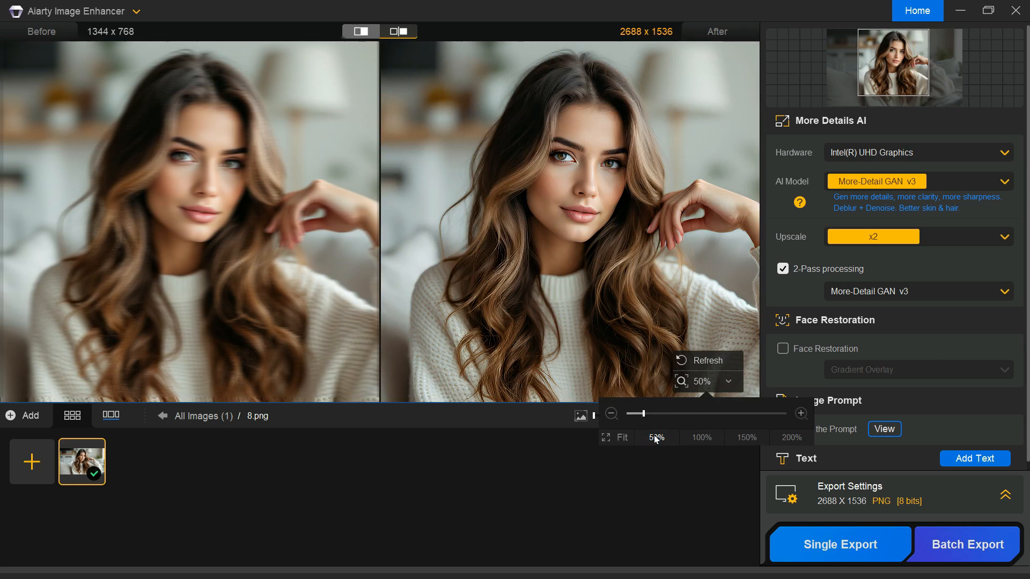
pyautogui.click(700, 437)
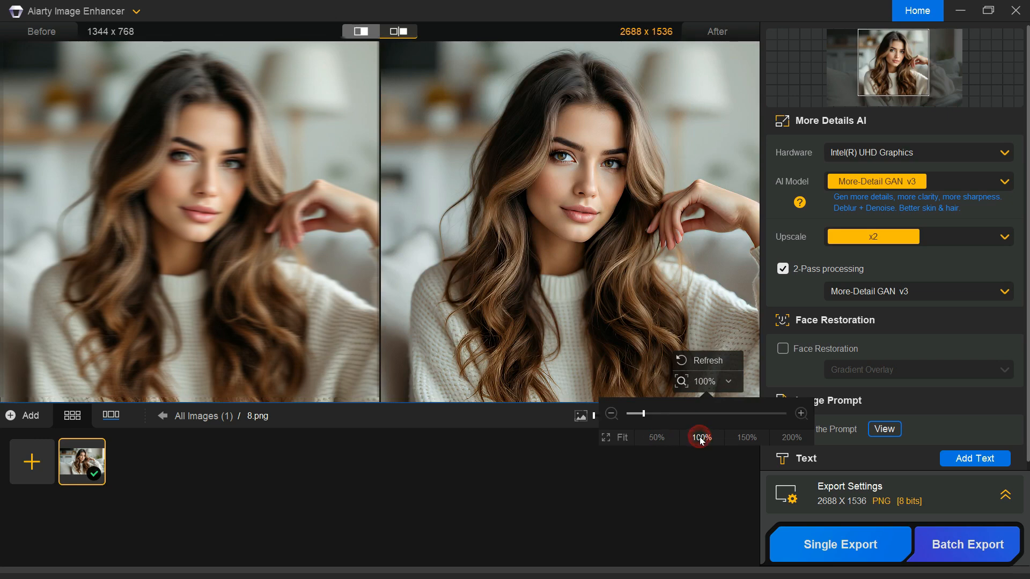
pyautogui.click(701, 438)
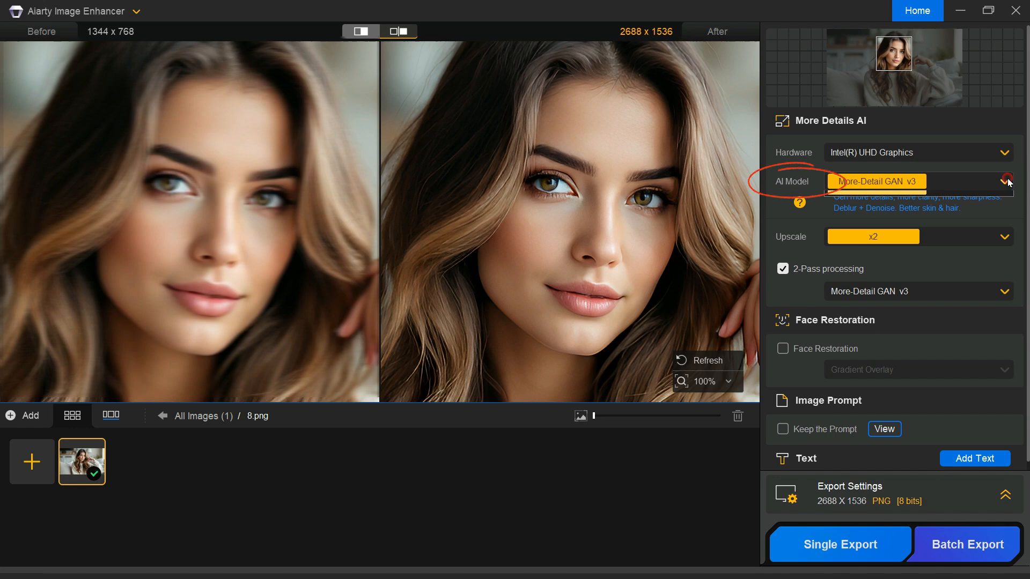
pyautogui.click(1009, 181)
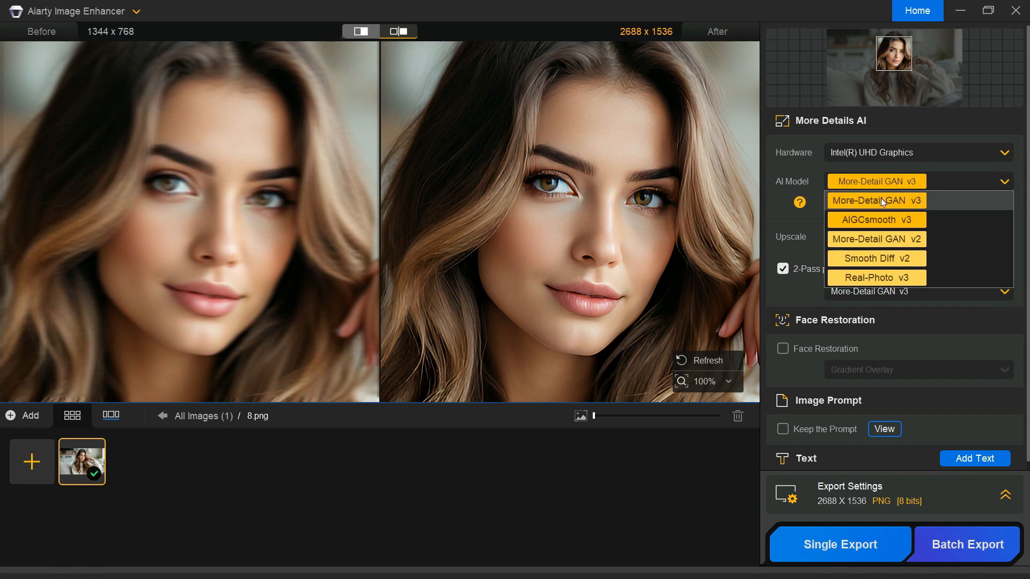
pyautogui.moveTo(876, 219)
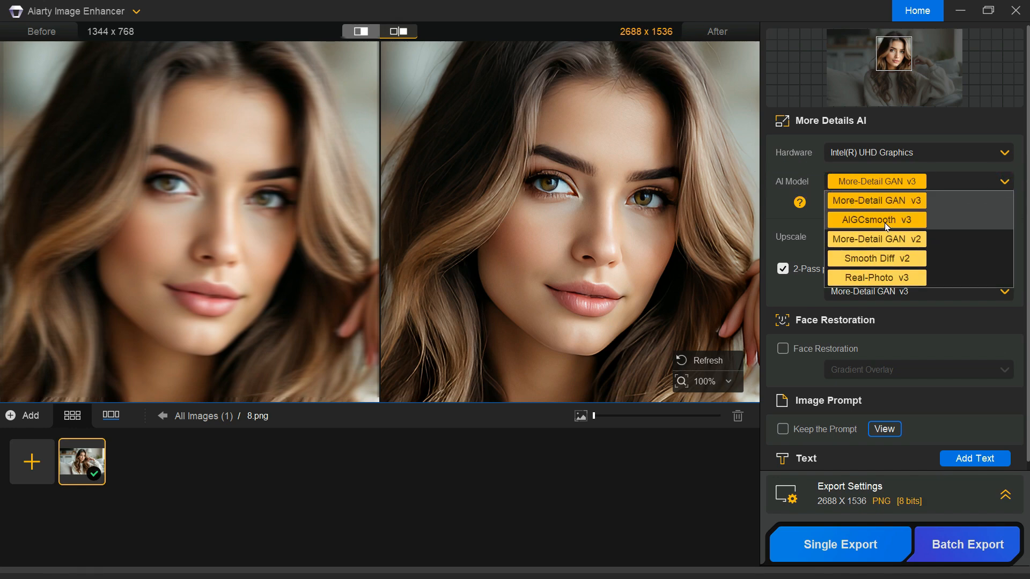
pyautogui.moveTo(894, 246)
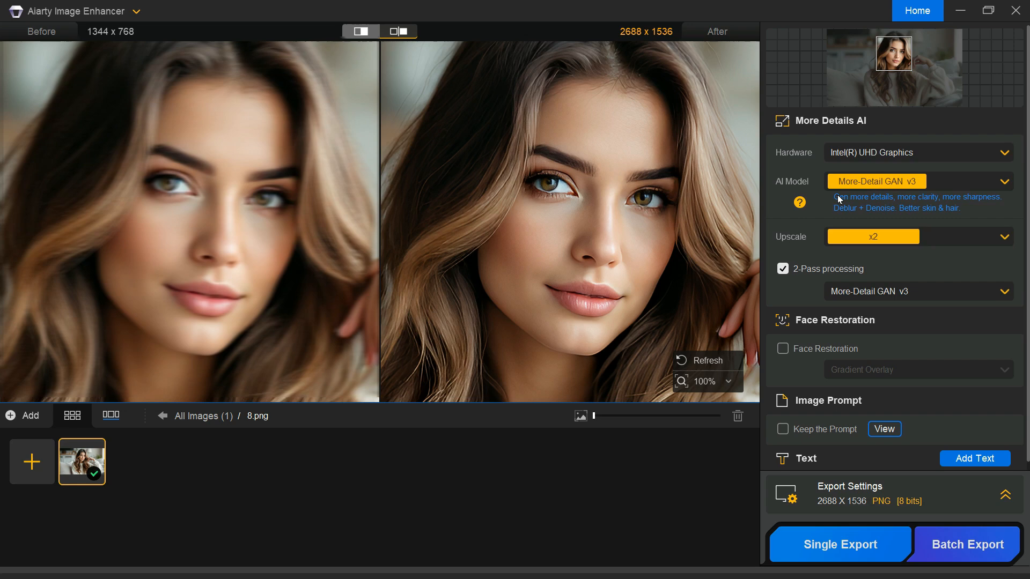
pyautogui.click(799, 201)
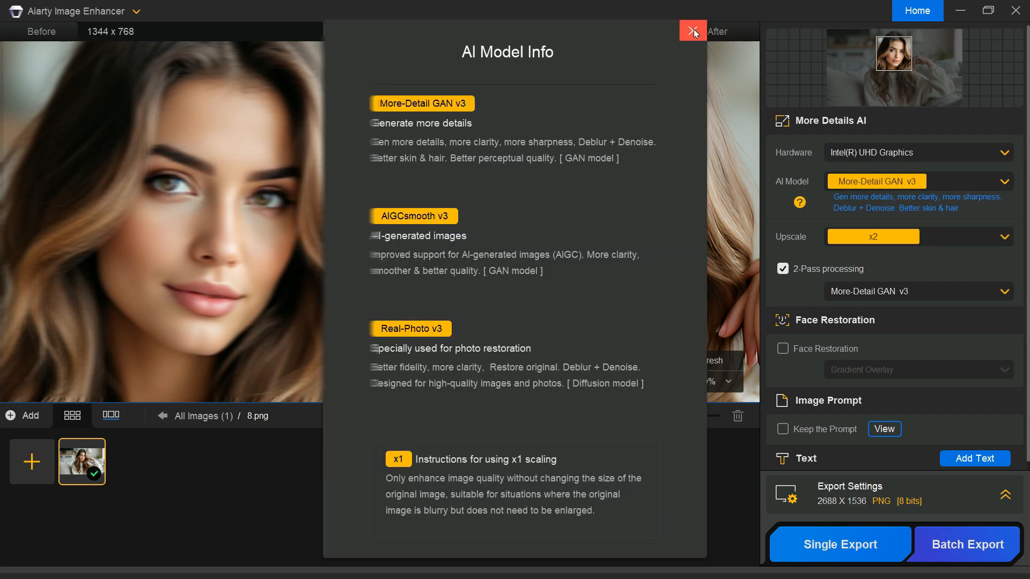
pyautogui.click(691, 31)
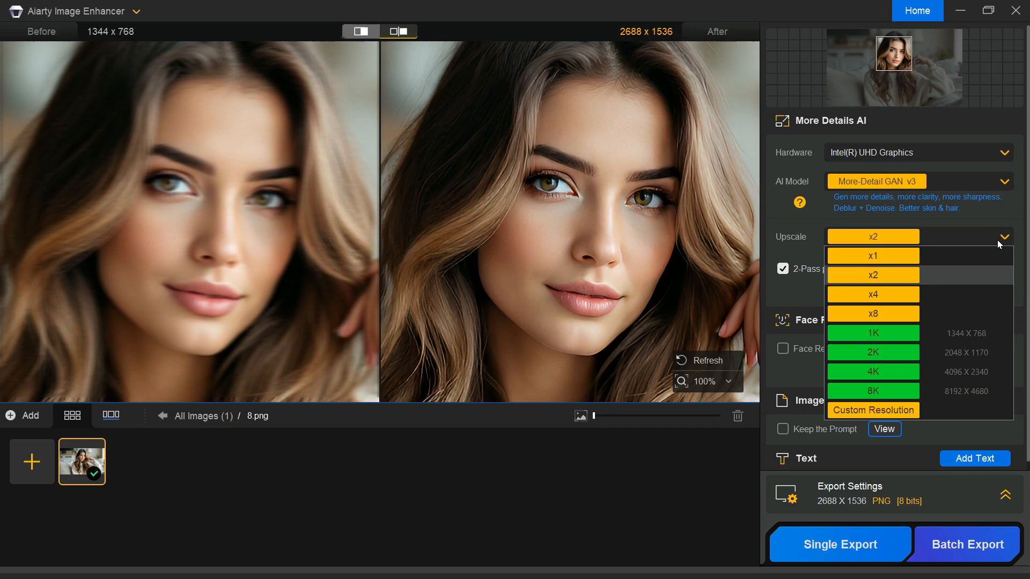
pyautogui.moveTo(872, 274)
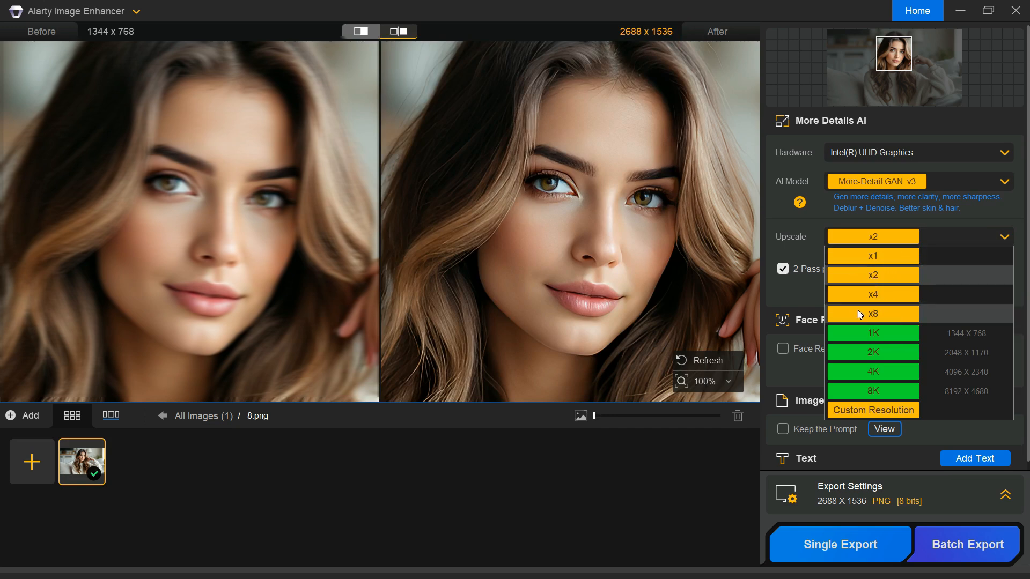
pyautogui.moveTo(901, 353)
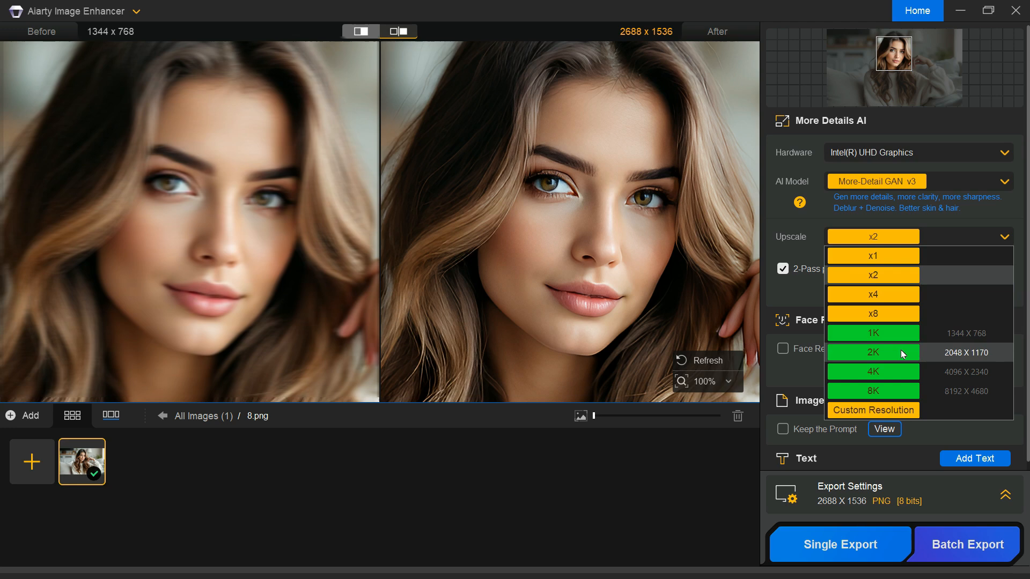
pyautogui.moveTo(900, 353)
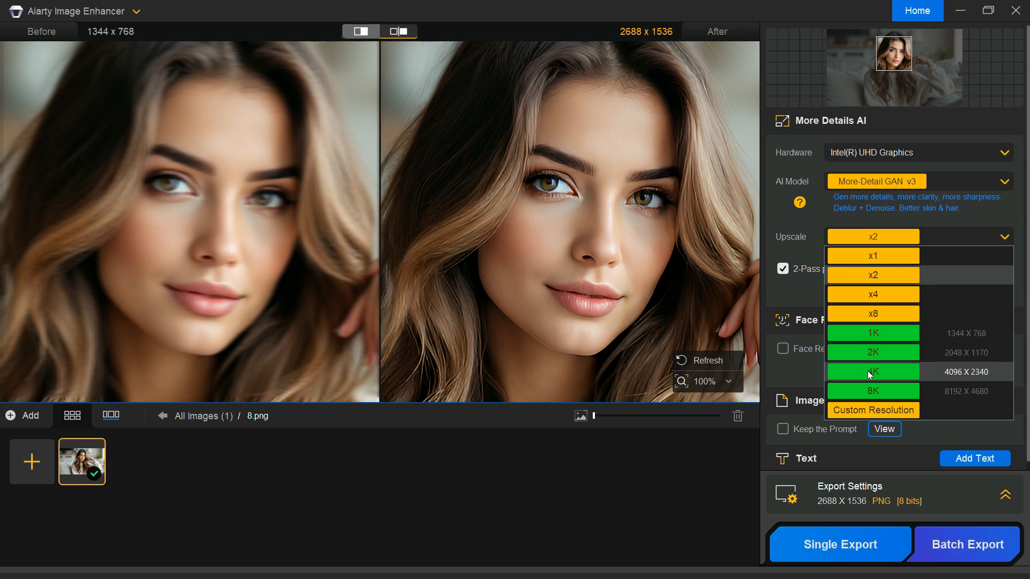
pyautogui.moveTo(860, 390)
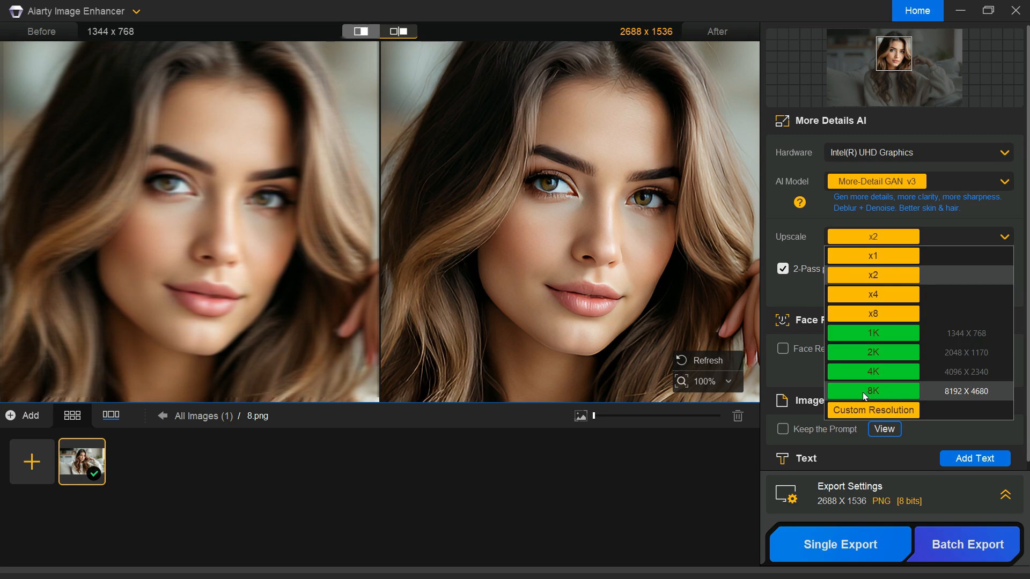
pyautogui.moveTo(898, 394)
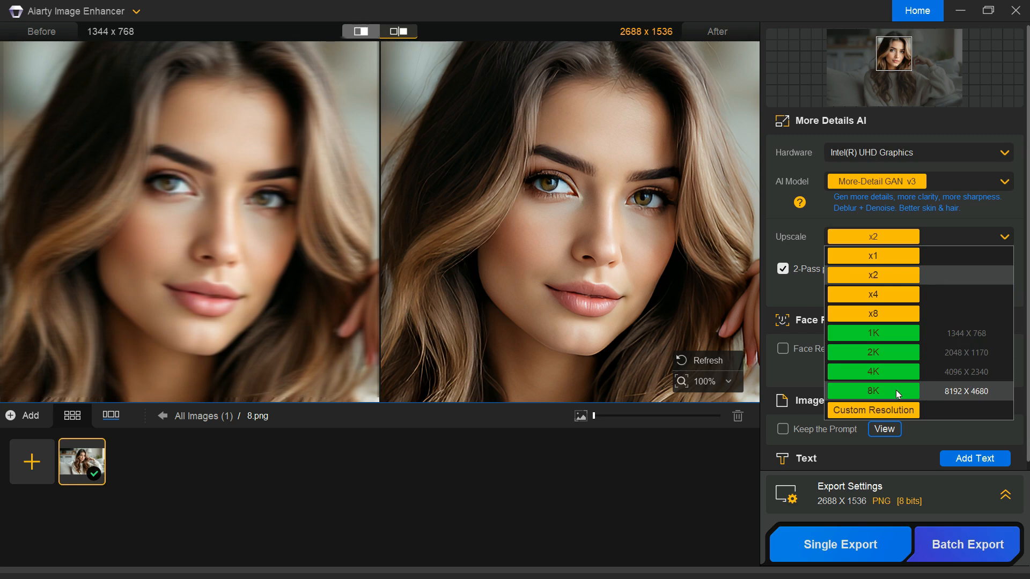
pyautogui.moveTo(872, 255)
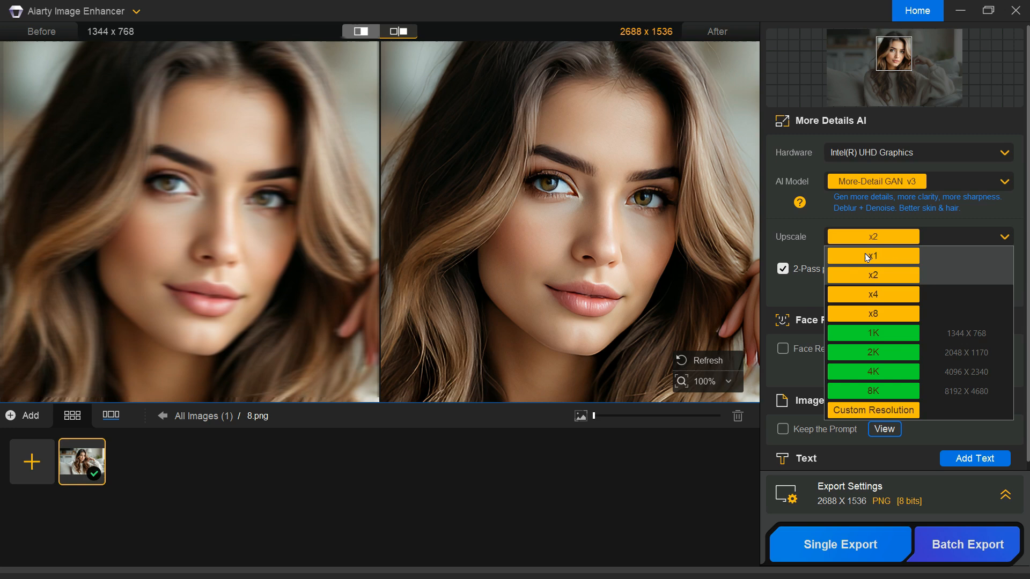
pyautogui.moveTo(879, 256)
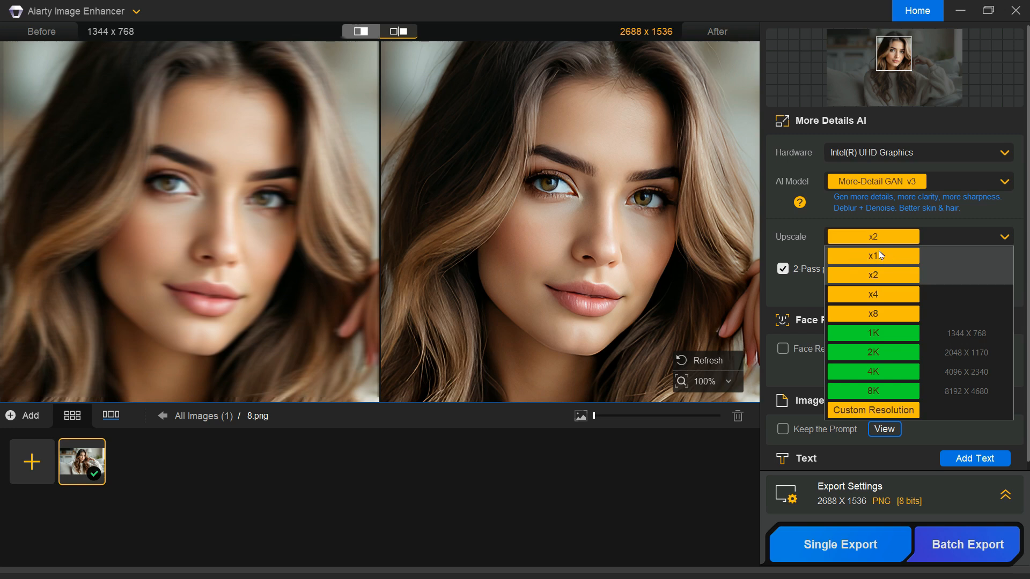
pyautogui.moveTo(889, 259)
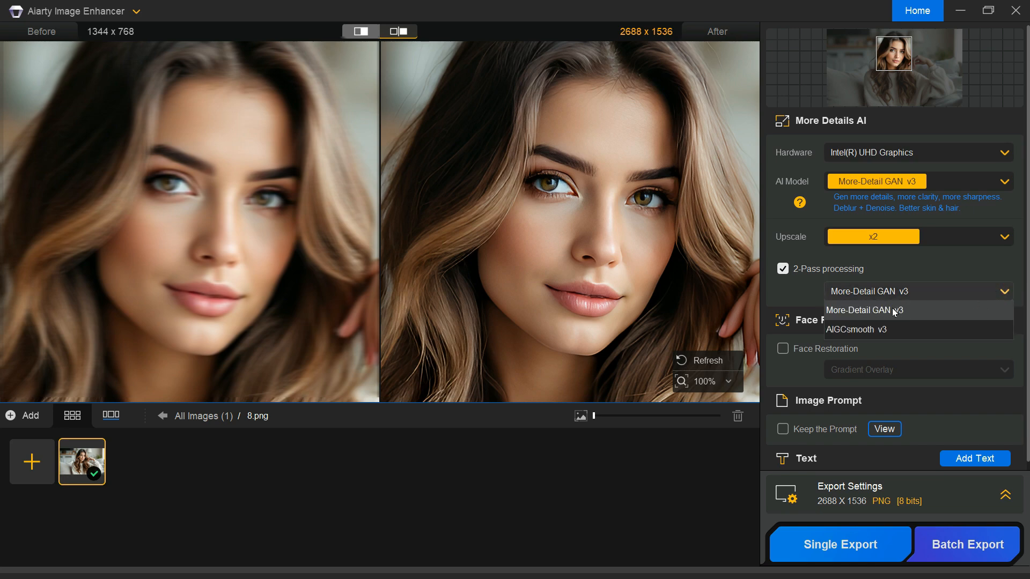
pyautogui.moveTo(884, 330)
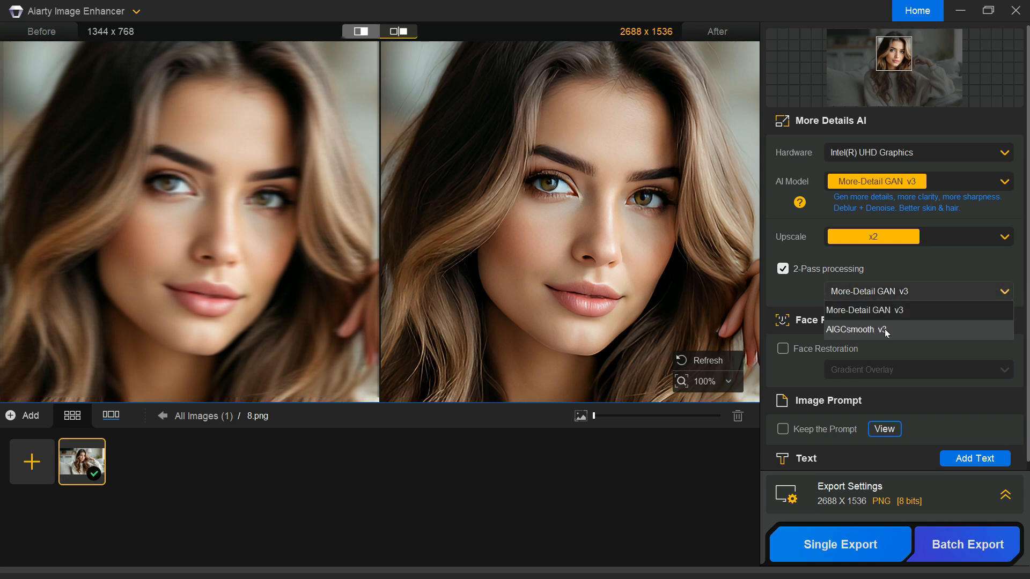
pyautogui.moveTo(876, 316)
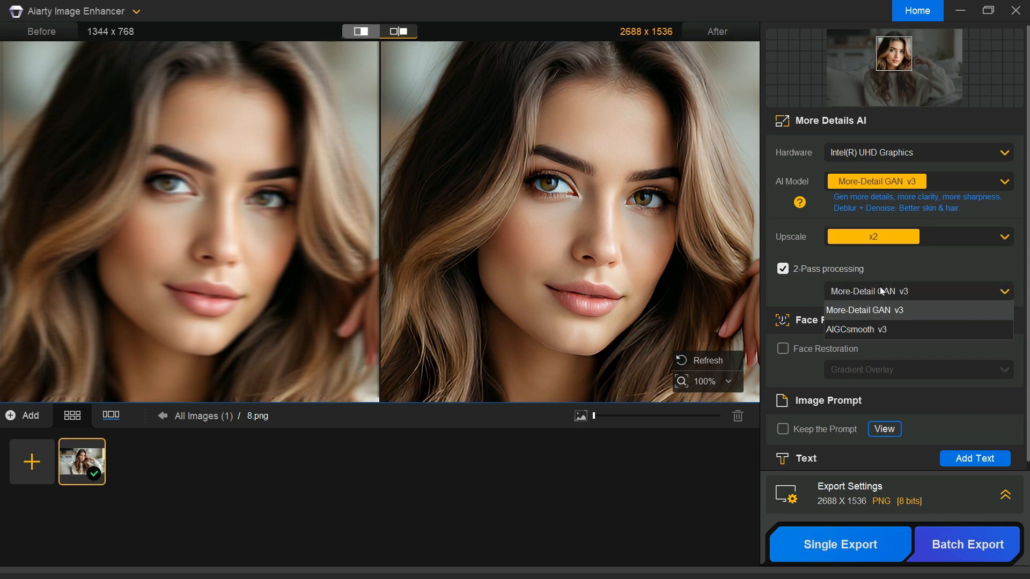
pyautogui.click(867, 290)
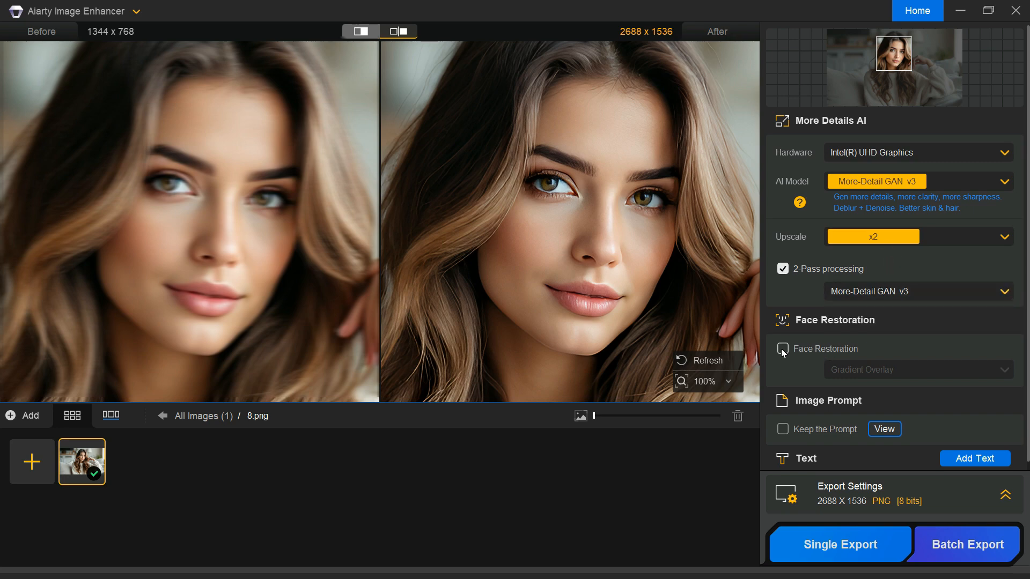
# Enable Face Restoration for the portrait, stop the model download and dismiss the AI Inference prompt
pyautogui.click(783, 349)
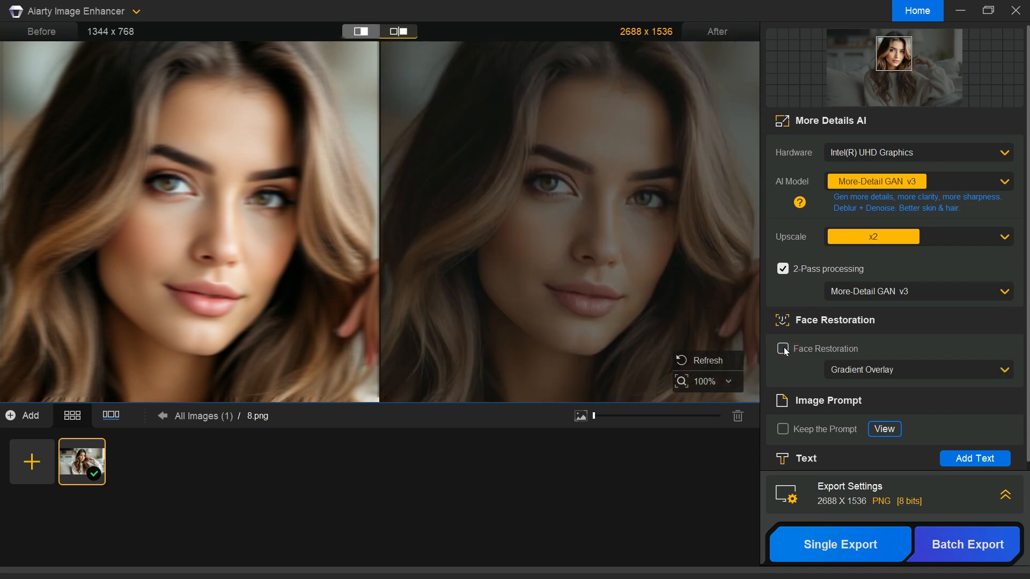
pyautogui.click(839, 544)
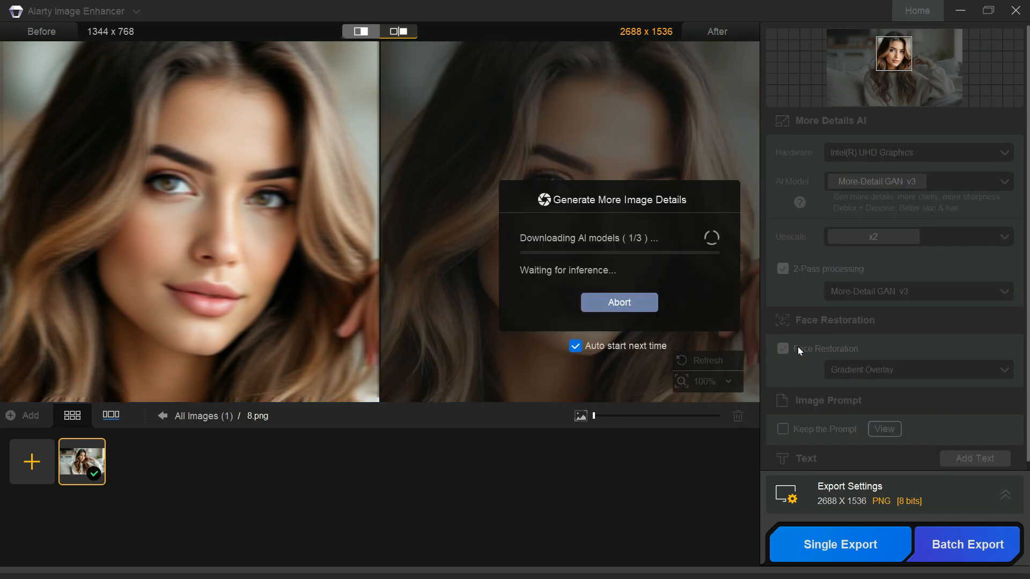
pyautogui.click(618, 303)
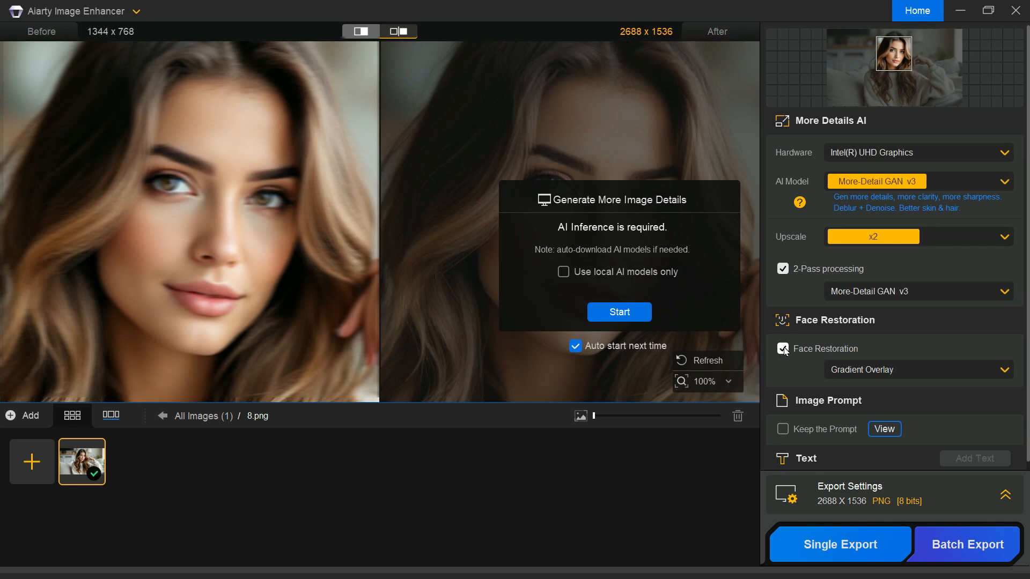
pyautogui.moveTo(837, 358)
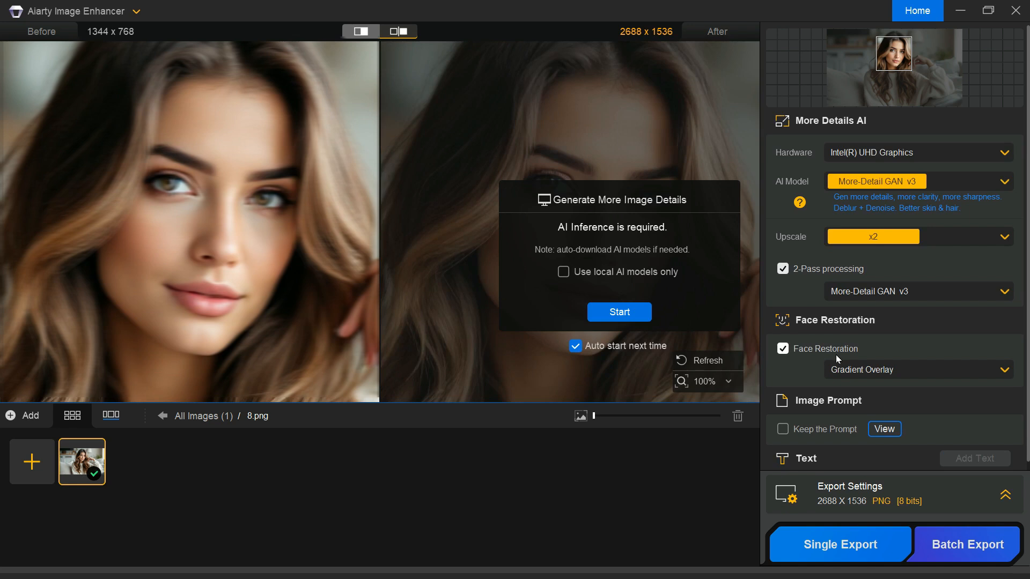
pyautogui.click(1004, 369)
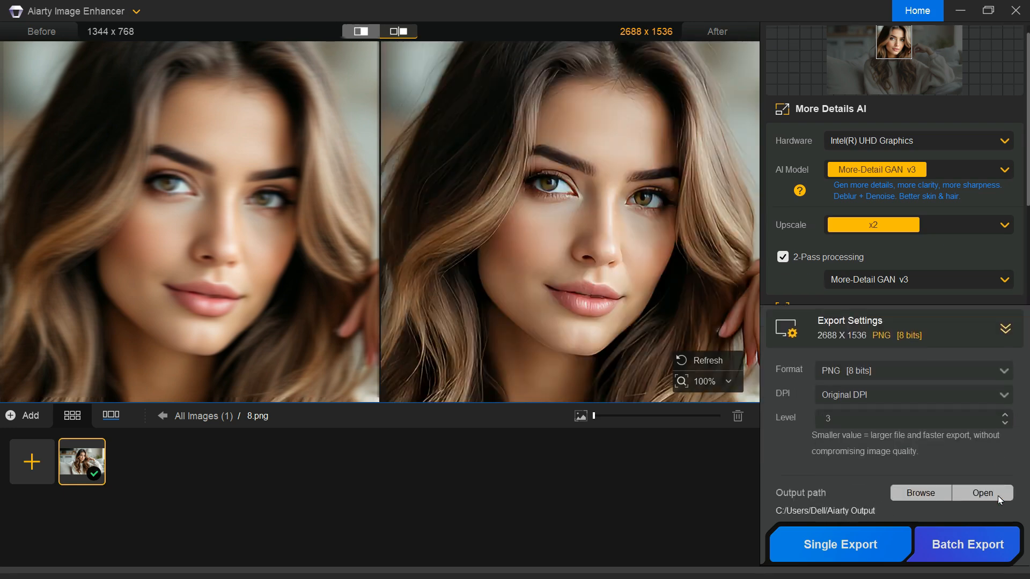
# View the export format choices: PNG 8-bit, PNG 16-bit and JPG, with PNG 8-bit current
pyautogui.click(913, 370)
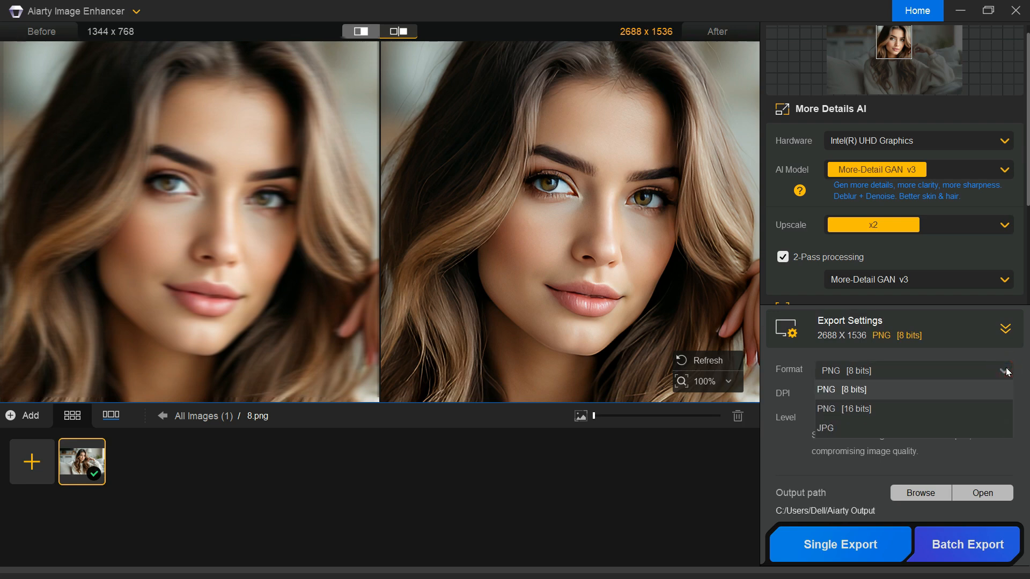
pyautogui.moveTo(909, 363)
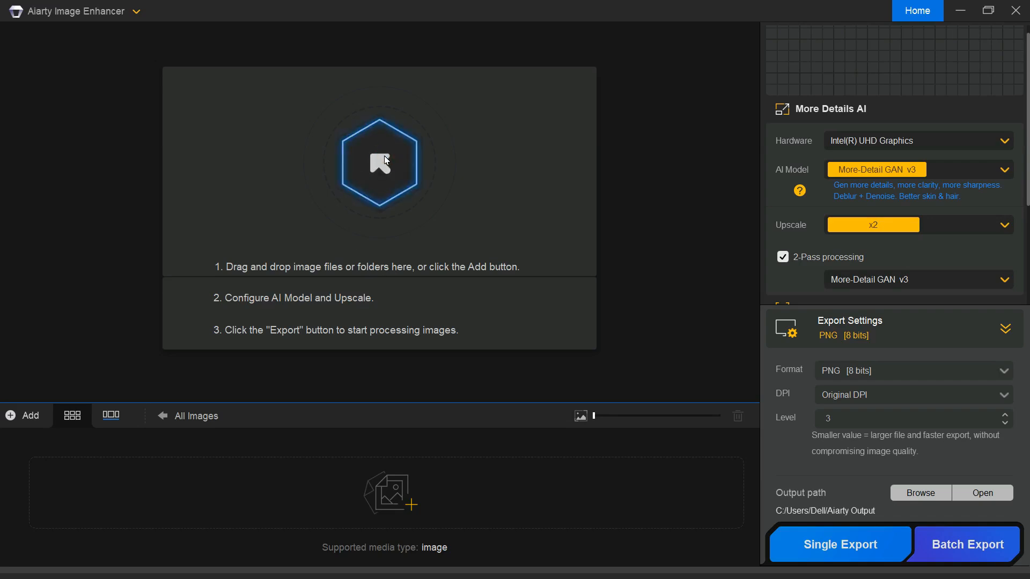
# Add the sunset car photo, upscaled x2 to 2052 x 1154
pyautogui.click(379, 162)
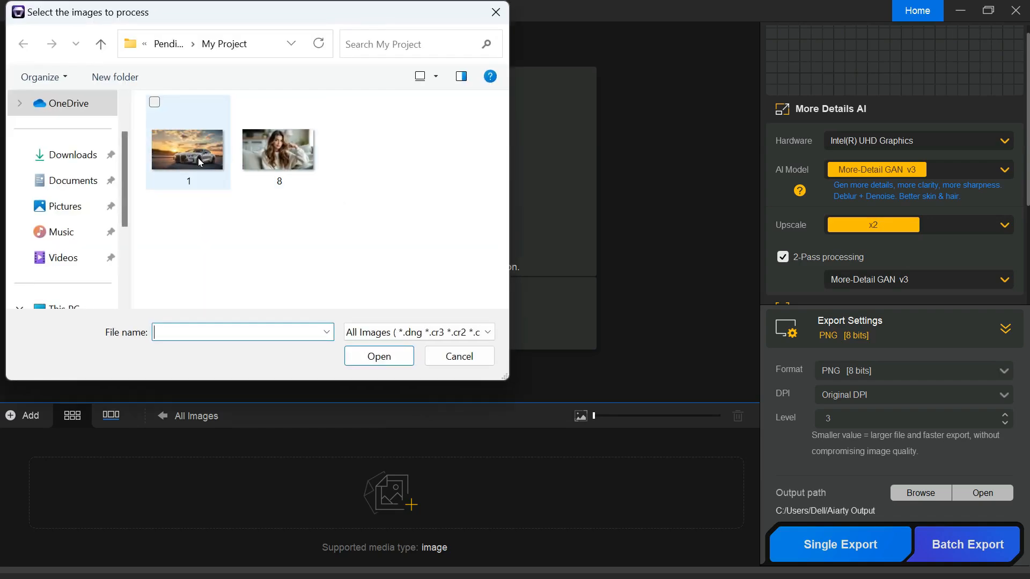
pyautogui.doubleClick(187, 149)
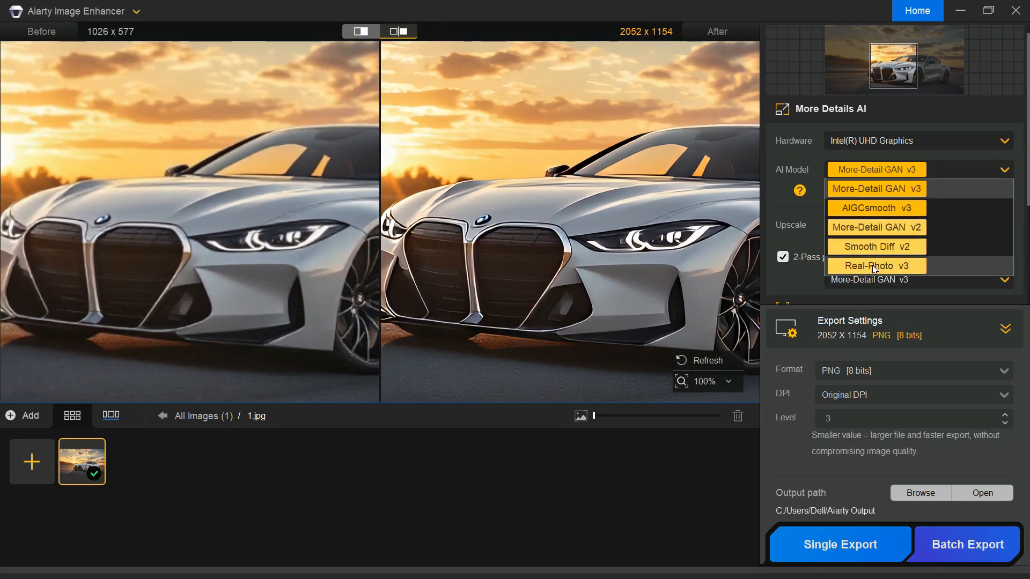
# Set the car photo's AI model to Real-Photo v3
pyautogui.click(876, 265)
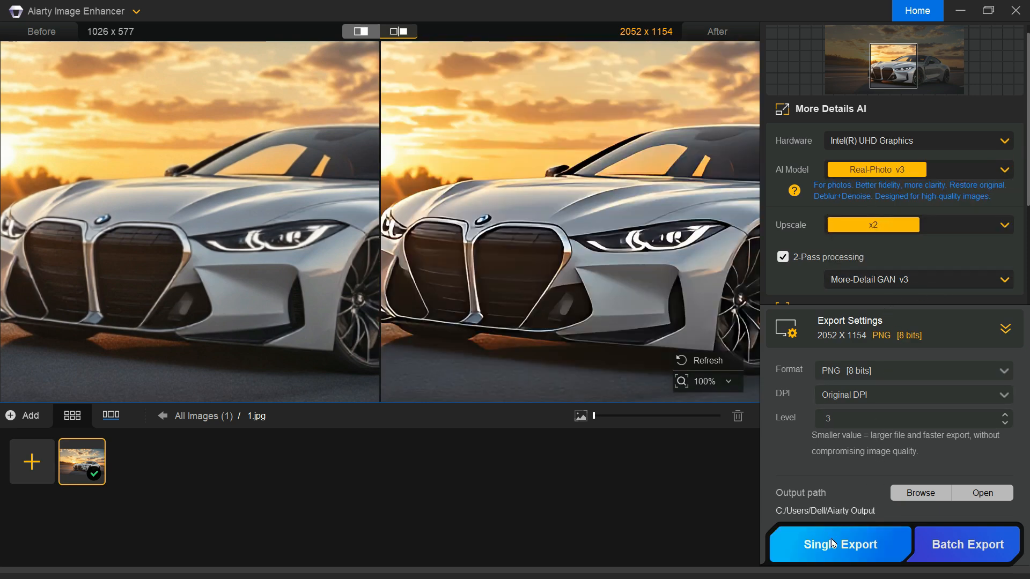
pyautogui.moveTo(853, 545)
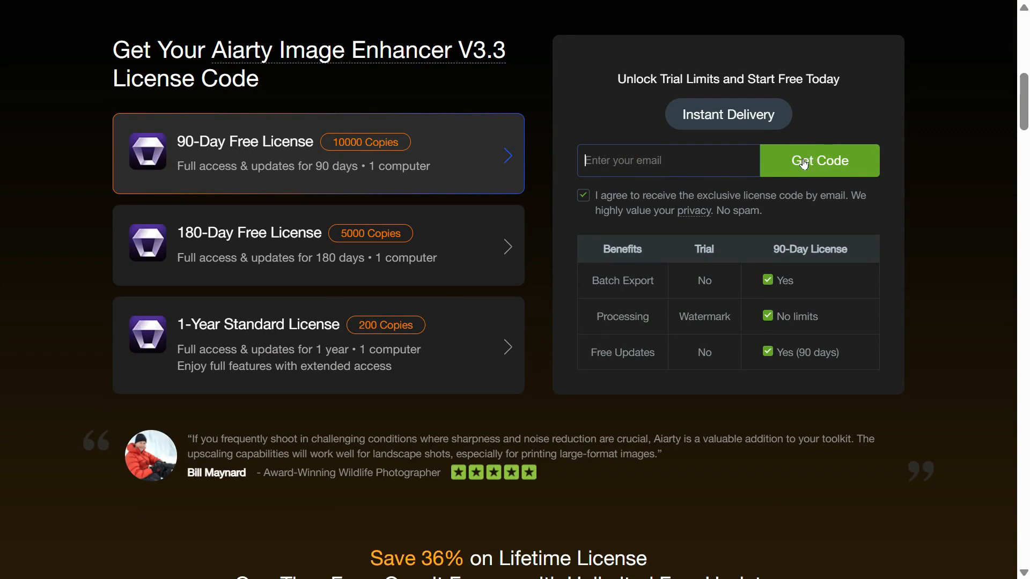
pyautogui.moveTo(628, 264)
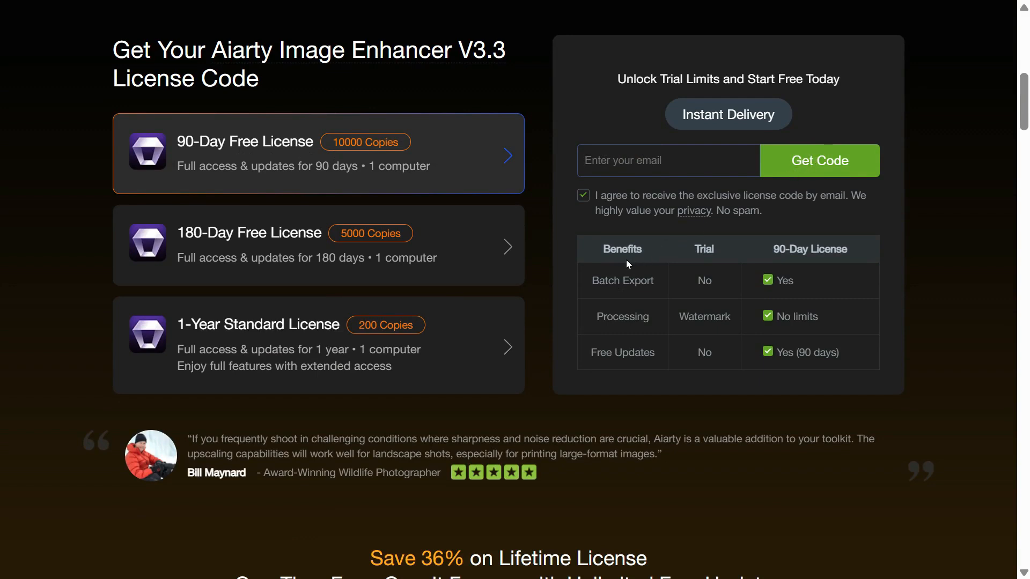
pyautogui.moveTo(755, 262)
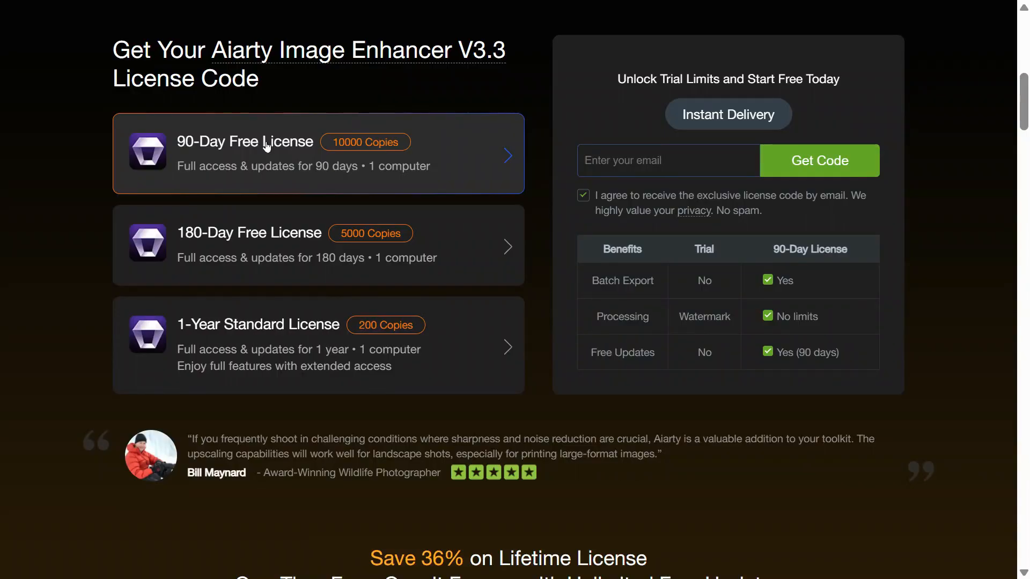
pyautogui.moveTo(194, 151)
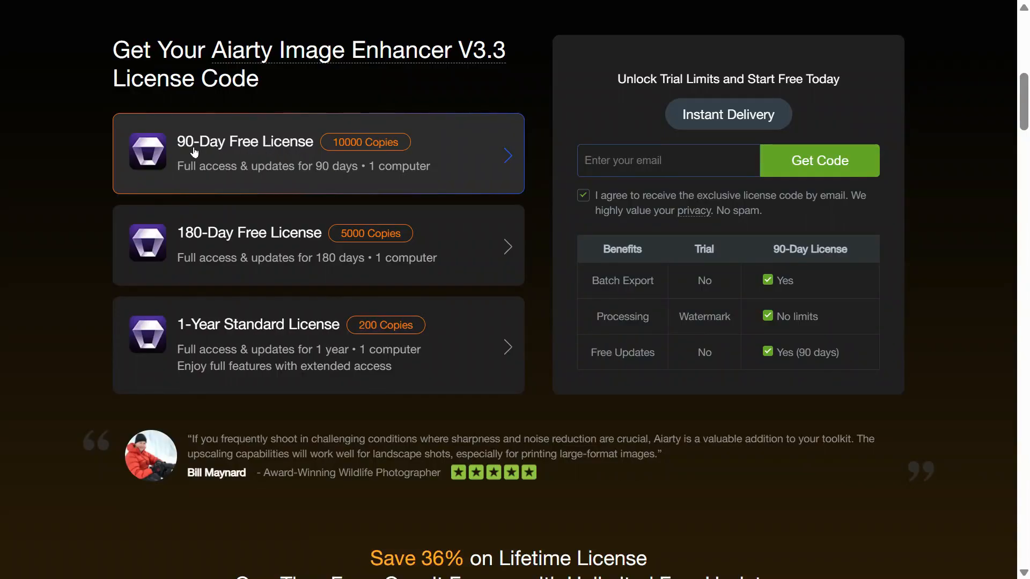